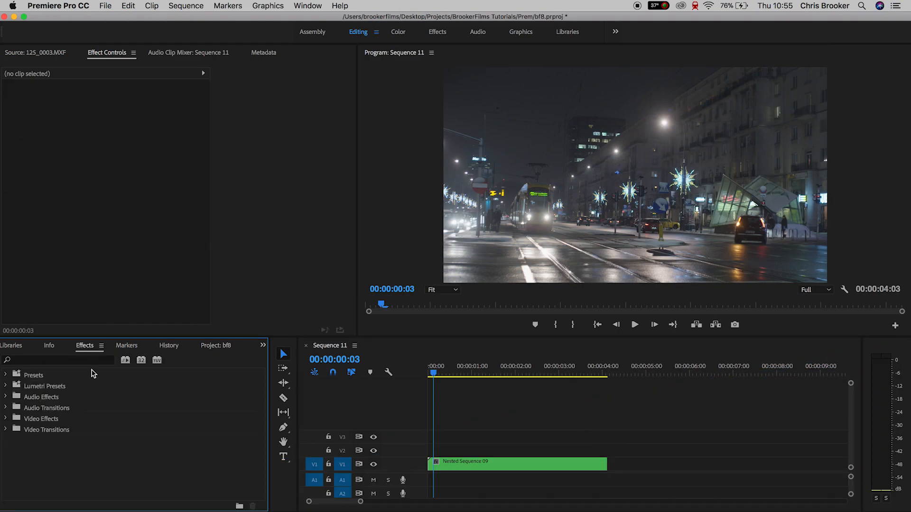
# - Play through Sequence 11, fit the clip in the timeline, and show the Project: bf8 bin
pyautogui.click(428, 367)
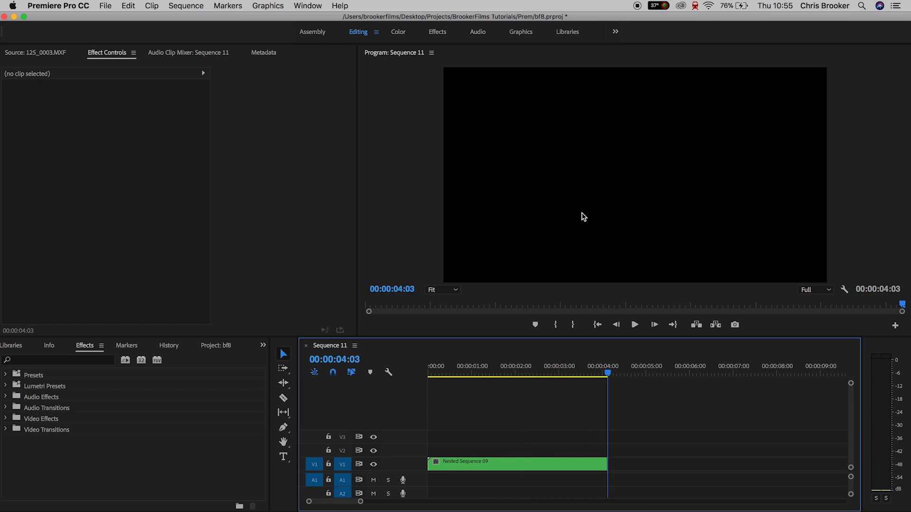
pyautogui.click(494, 374)
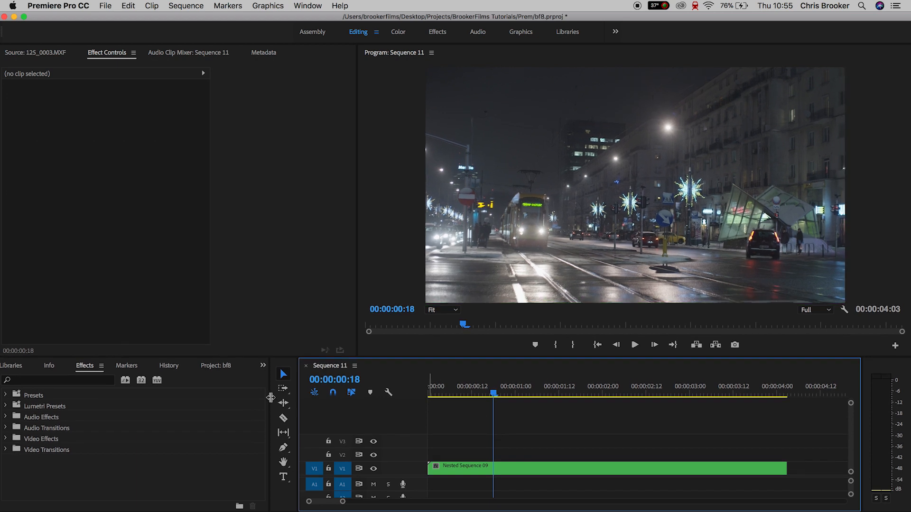
pyautogui.click(216, 365)
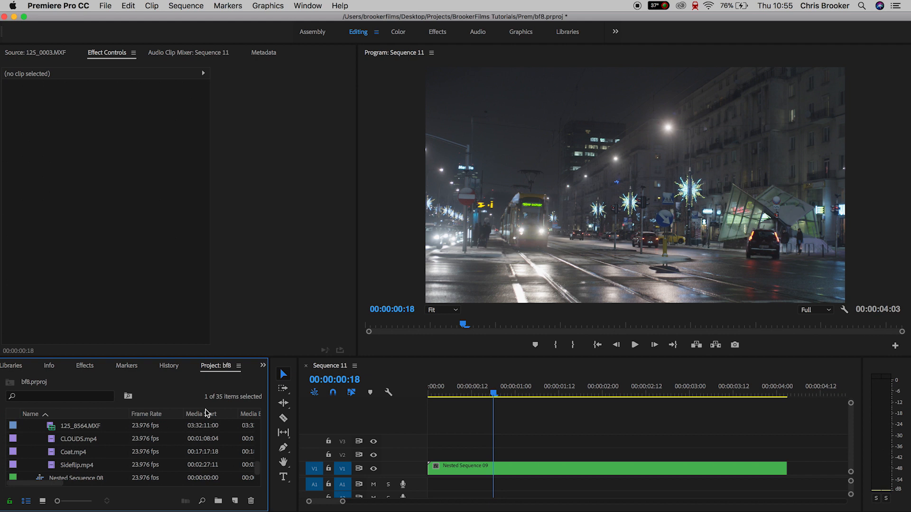
pyautogui.moveTo(206, 418)
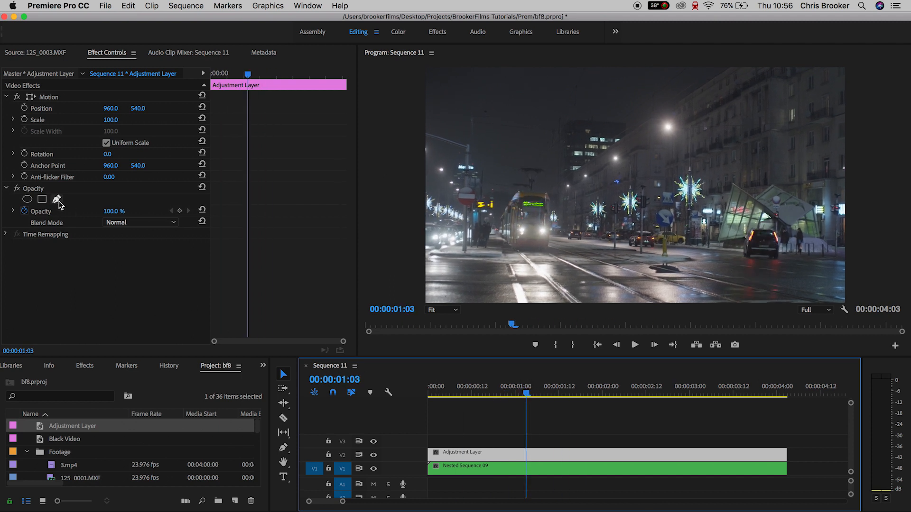
# - Draw a freeform opacity mask around the streetlights on the new adjustment layer, then show Effects
pyautogui.click(56, 199)
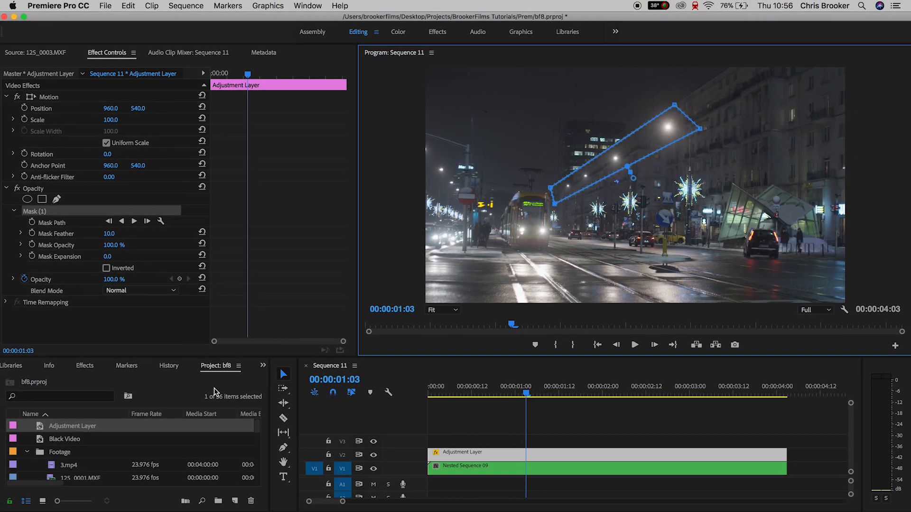
pyautogui.click(84, 366)
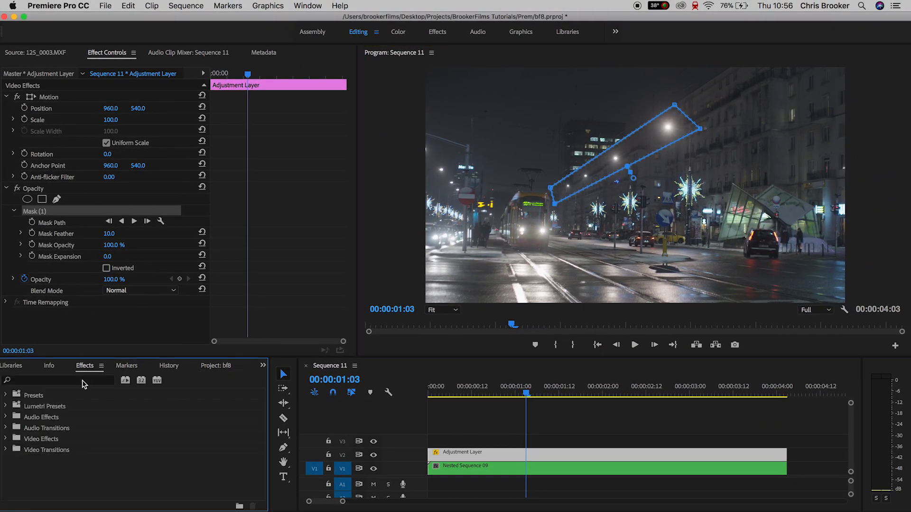
# - Apply Tint to the adjustment layer with Map White To set to a cyan-blue colour
pyautogui.write('tint')
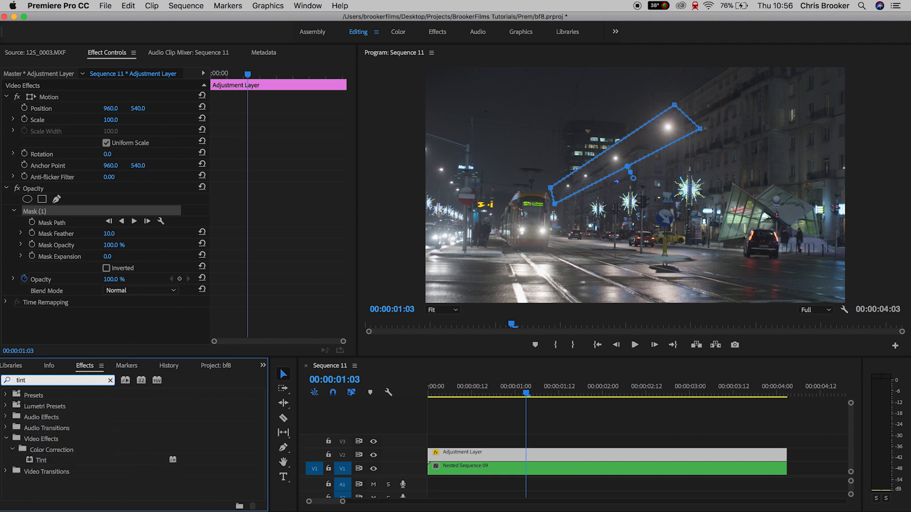
pyautogui.doubleClick(40, 459)
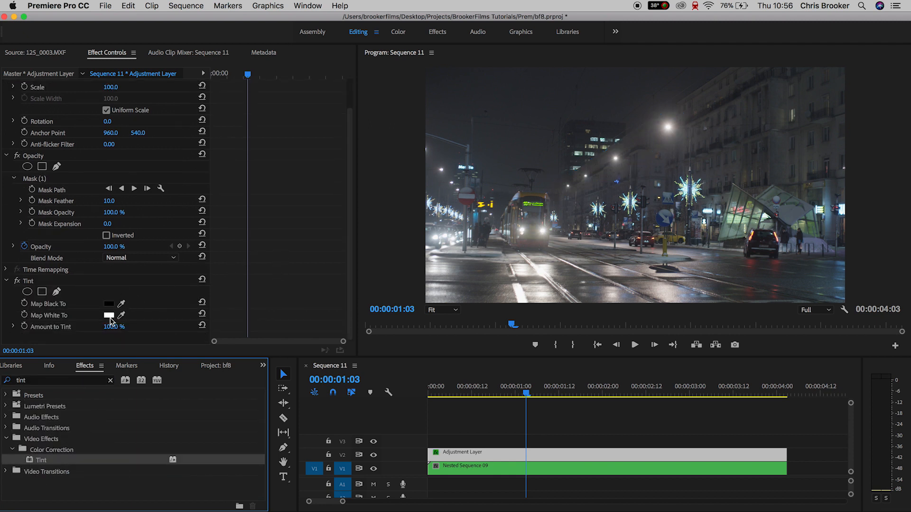
pyautogui.click(109, 315)
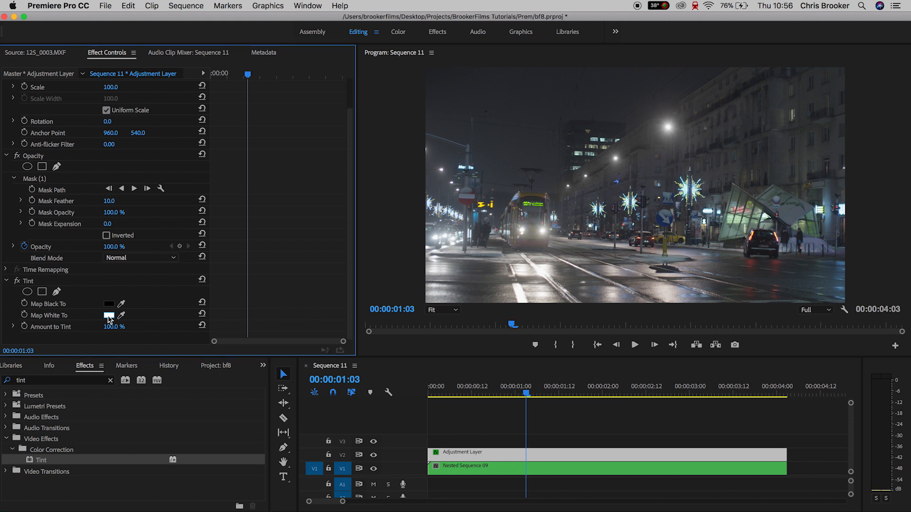
pyautogui.click(108, 315)
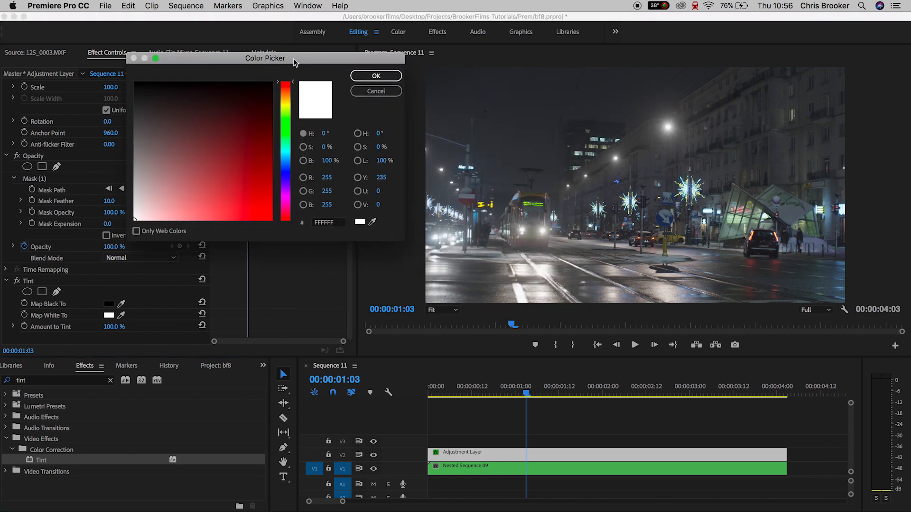
pyautogui.click(226, 219)
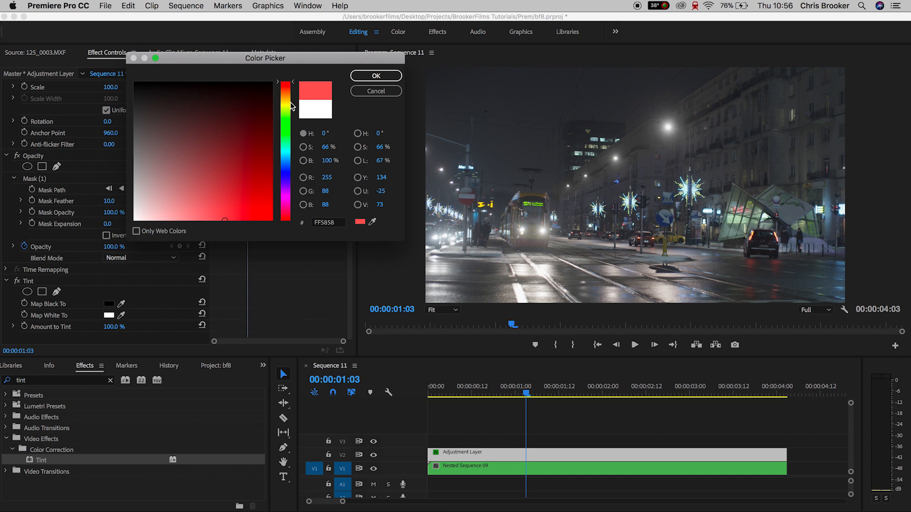
pyautogui.click(375, 75)
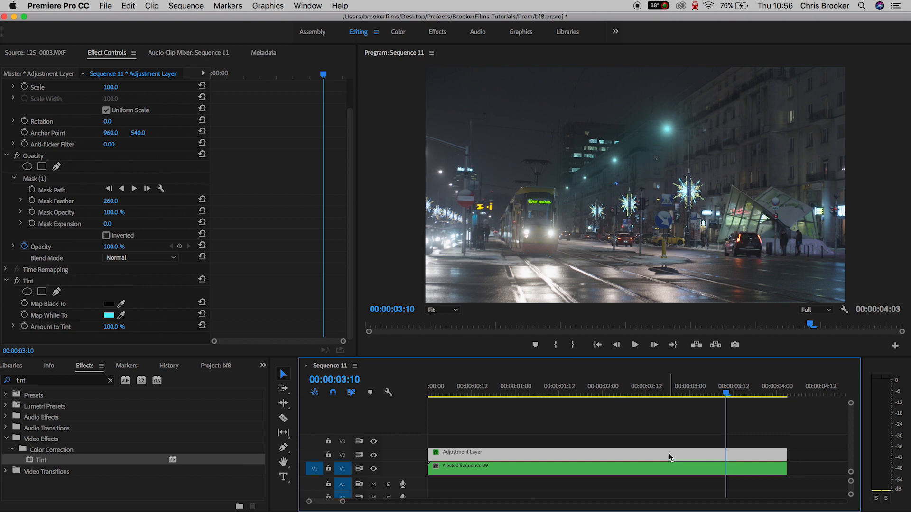
pyautogui.moveTo(511, 458)
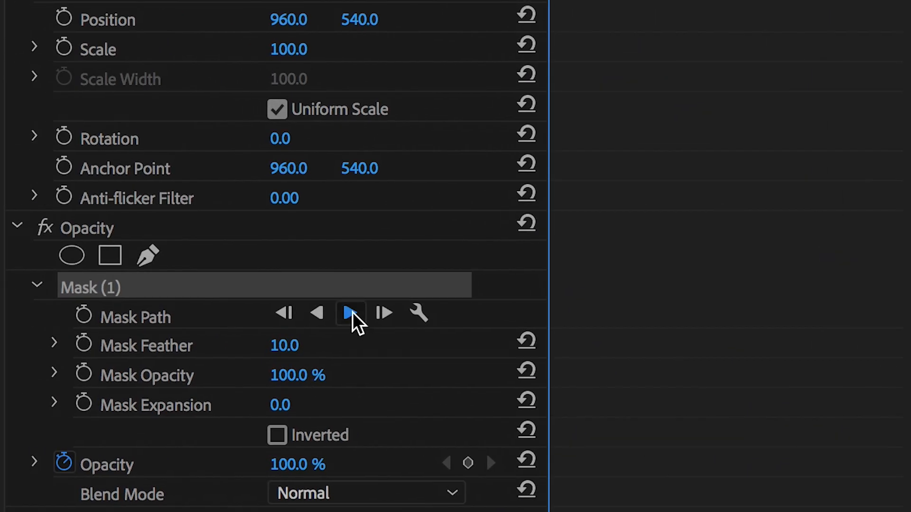
# - Track the headlight ellipse mask forward through the duplicated tram clip
pyautogui.click(350, 313)
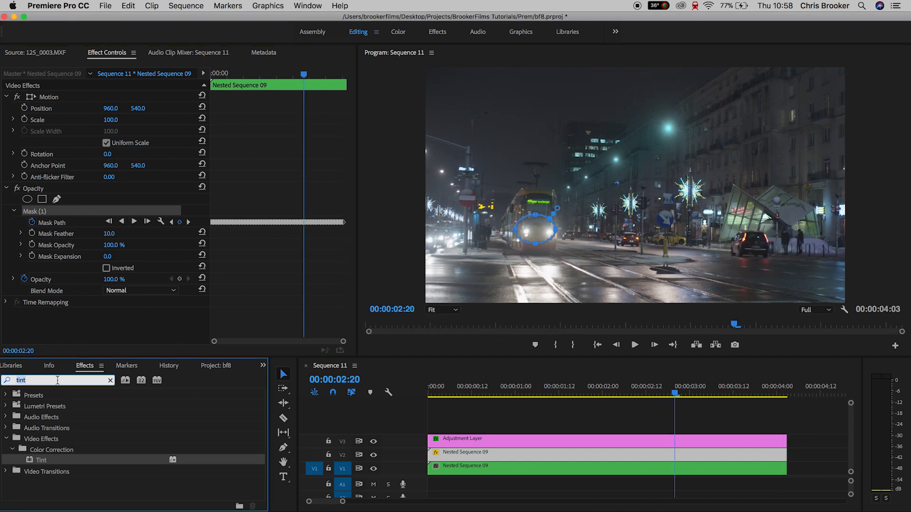
# - Apply RGB Curves to the masked tram shot, raising Red and Blue to turn the headlights purple
pyautogui.write('curv')
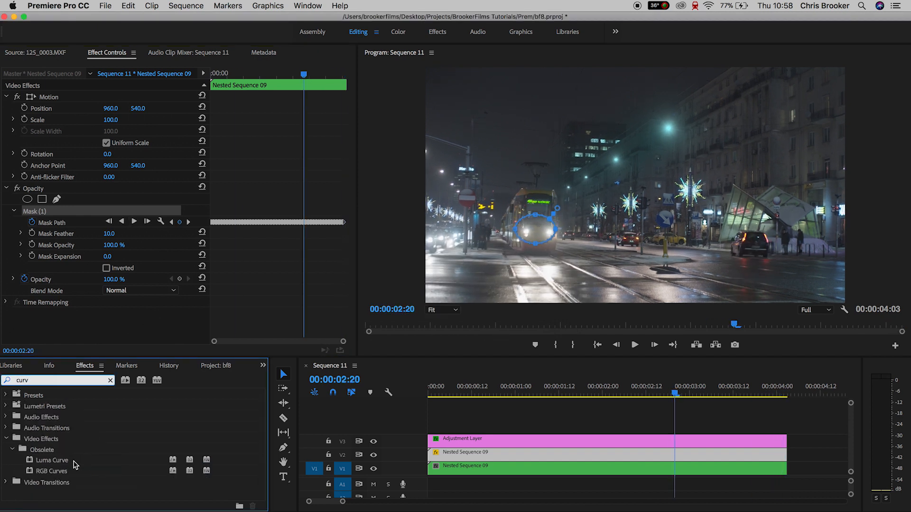
pyautogui.doubleClick(51, 471)
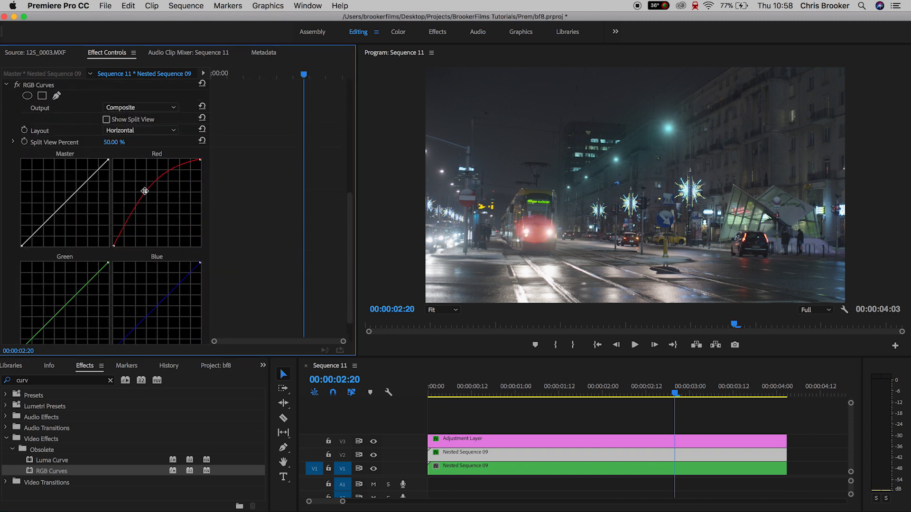
pyautogui.moveTo(145, 192); pyautogui.dragTo(142, 187)
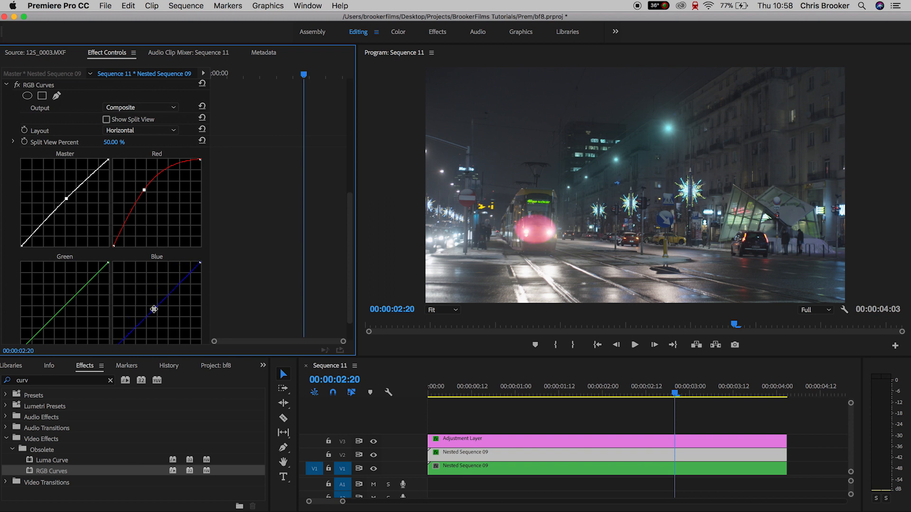
pyautogui.moveTo(154, 310); pyautogui.dragTo(137, 297)
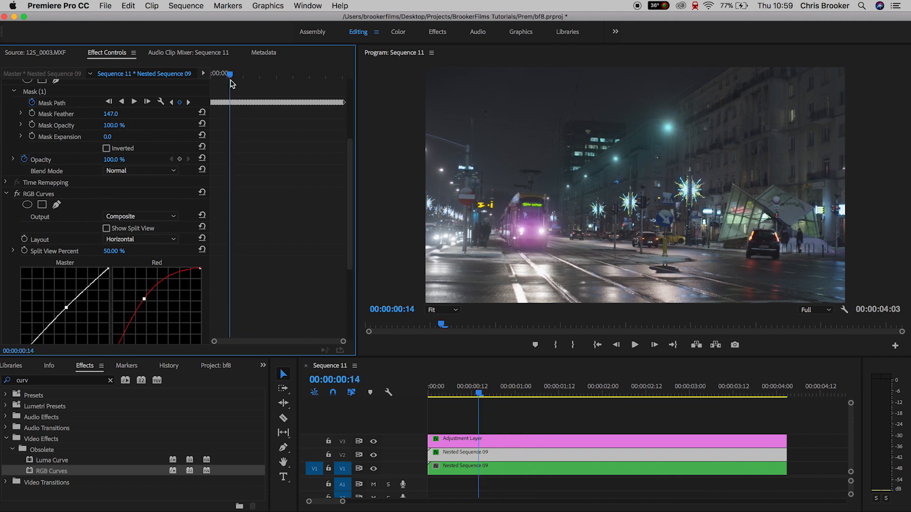
pyautogui.click(635, 345)
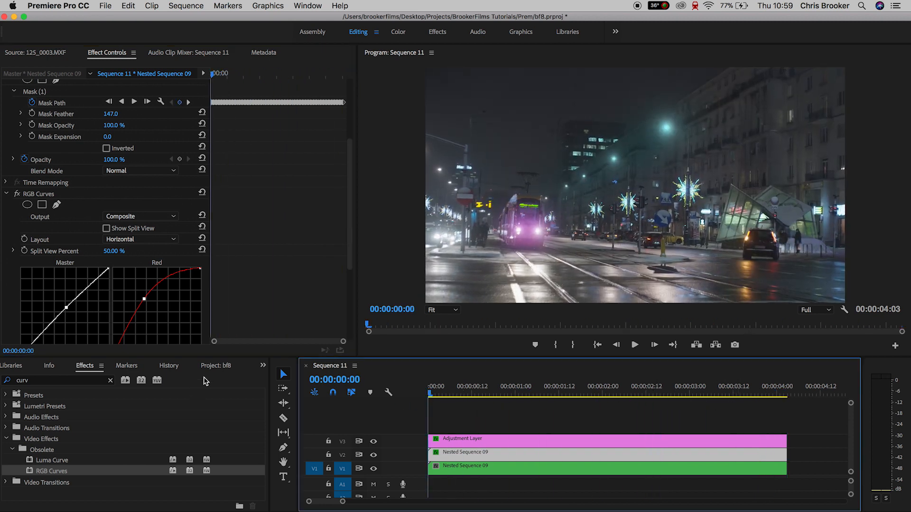
# - Select the new top adjustment layer, set monitor zoom to 50%, and pen-mask the wet road
pyautogui.click(215, 366)
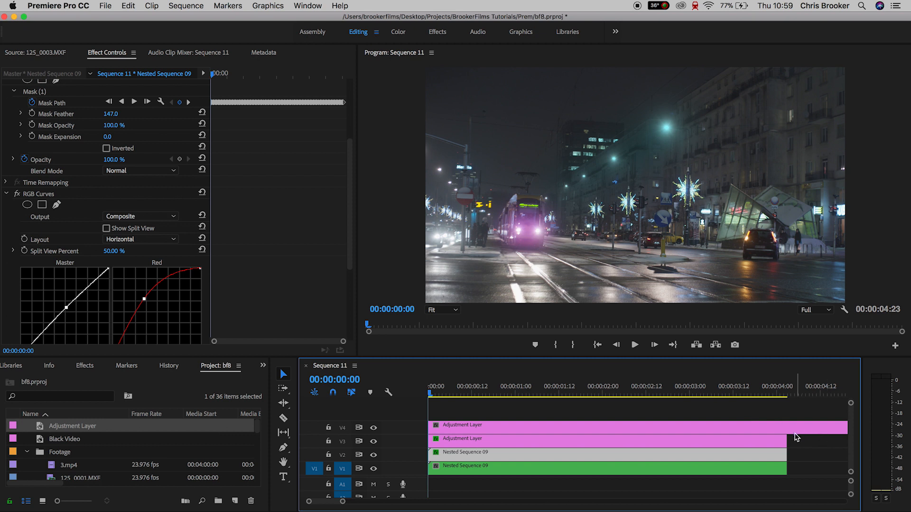
pyautogui.click(462, 425)
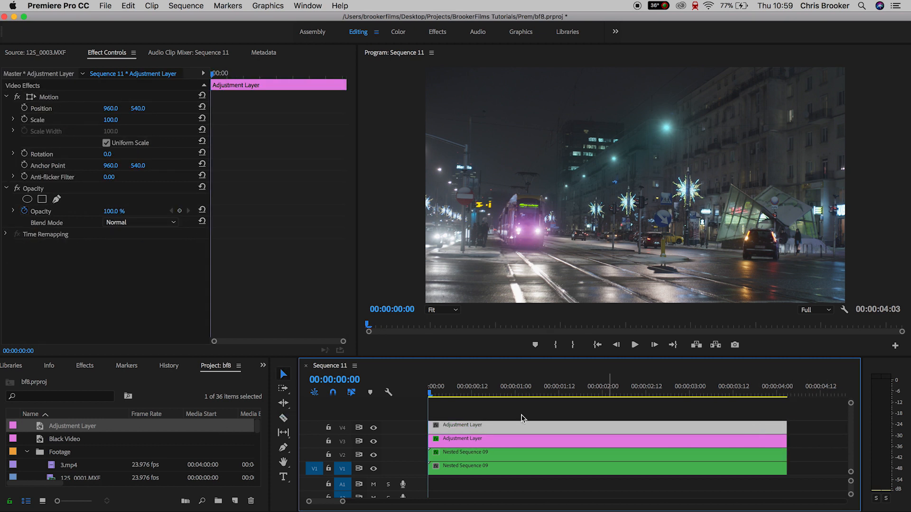
pyautogui.click(439, 309)
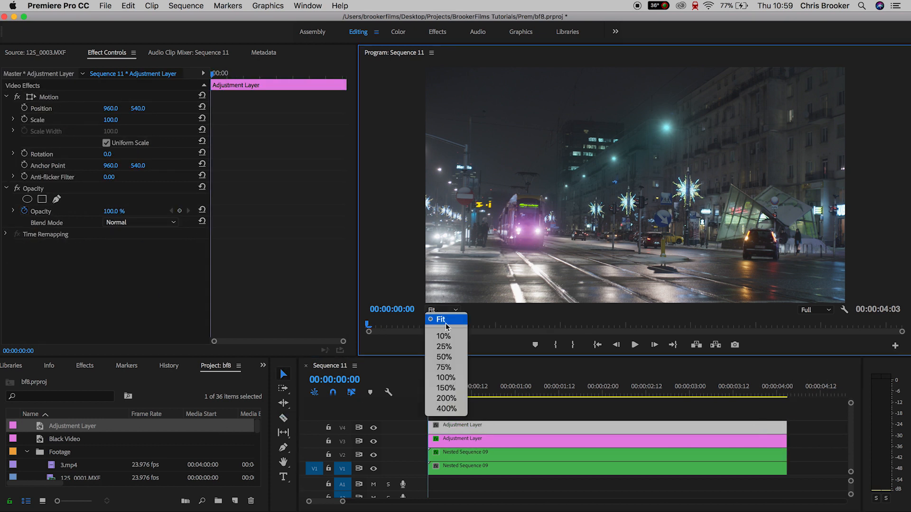
pyautogui.click(444, 367)
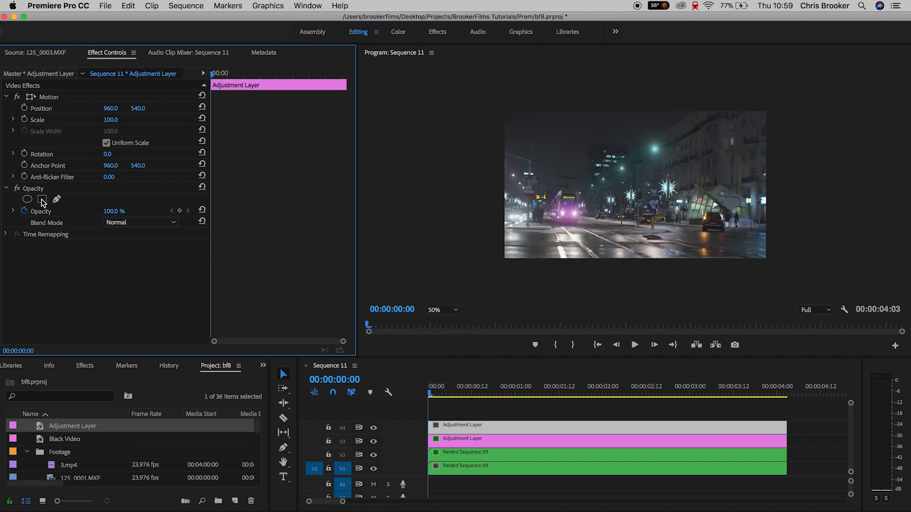
pyautogui.click(42, 199)
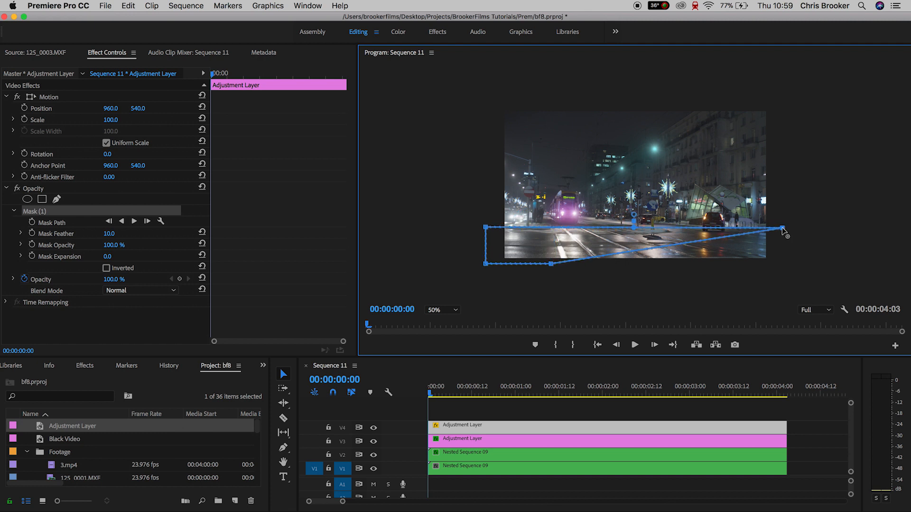
pyautogui.moveTo(783, 233); pyautogui.dragTo(789, 281)
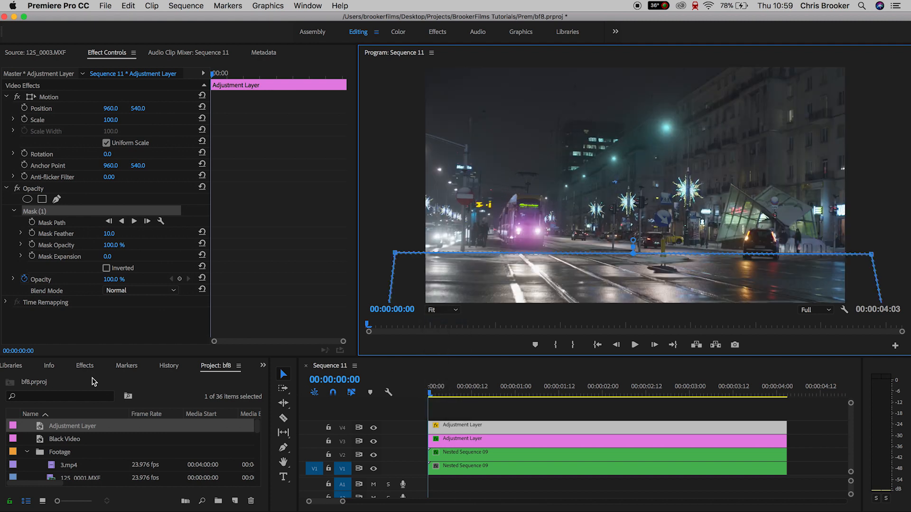
# - Apply RGB Curves to the V4 layer, lifting Red and Blue so the street floor glows purple
pyautogui.click(85, 366)
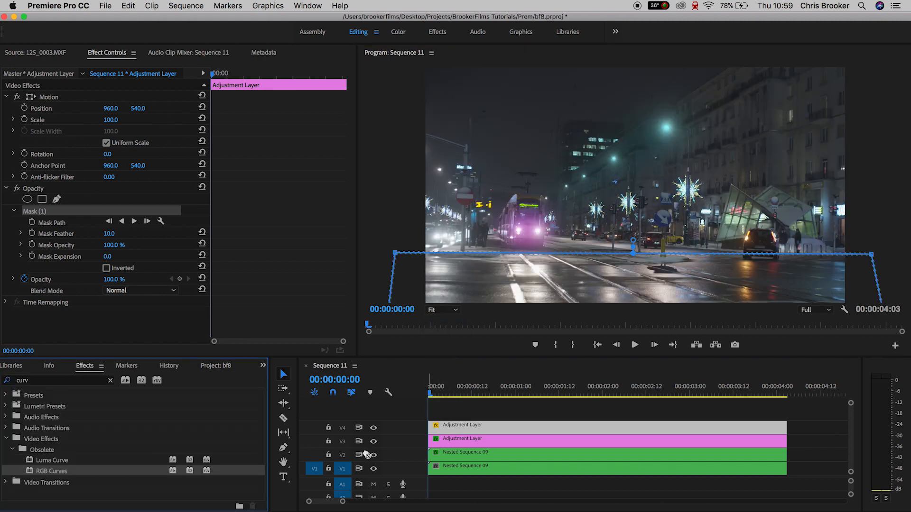
pyautogui.scroll(-3)
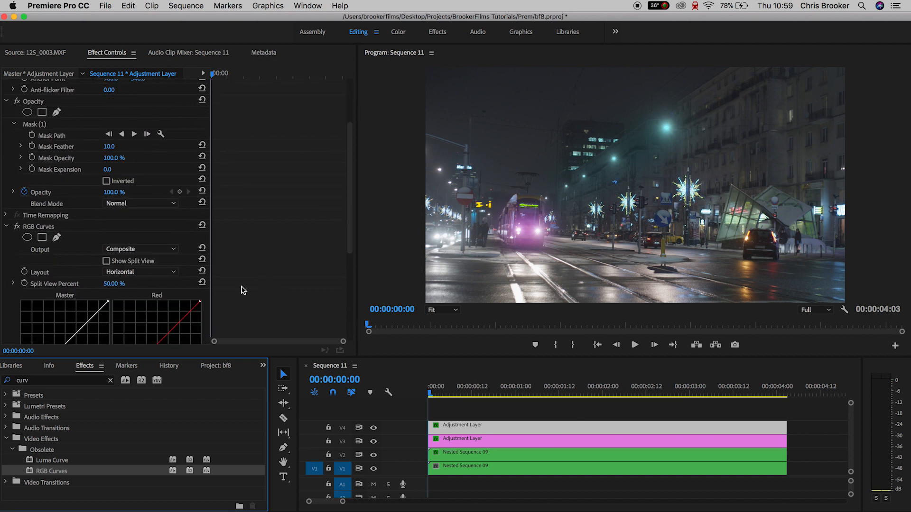
pyautogui.scroll(-3)
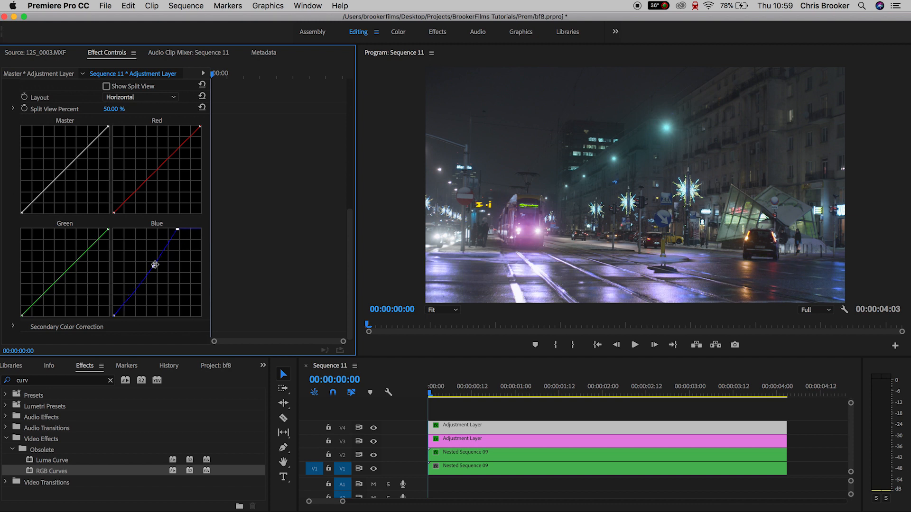
pyautogui.moveTo(156, 265); pyautogui.dragTo(140, 265)
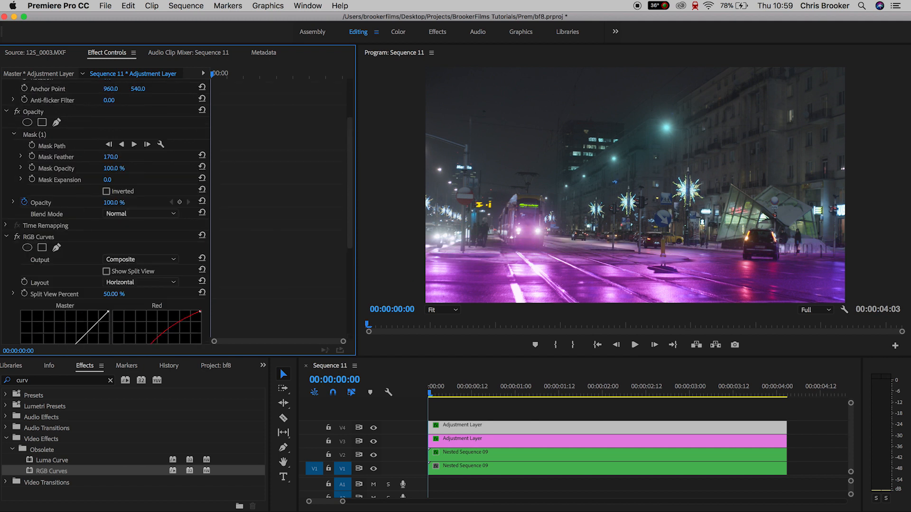
pyautogui.click(769, 386)
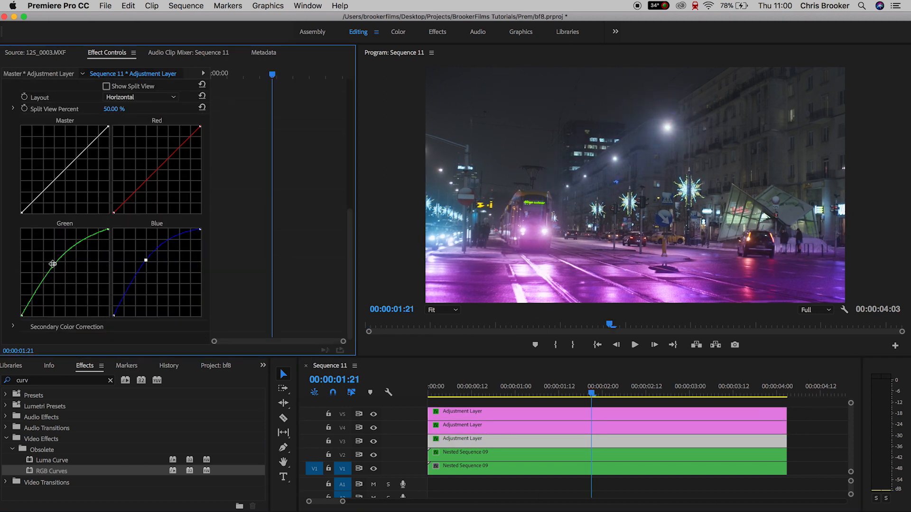
# - Steeply raise the Green and Blue curves so the streetlights glow vivid blue
pyautogui.moveTo(52, 263); pyautogui.dragTo(36, 256)
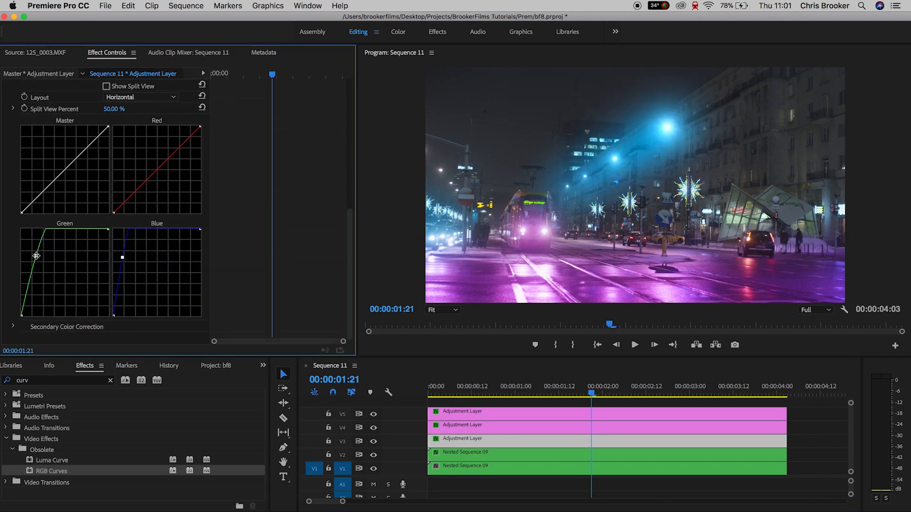